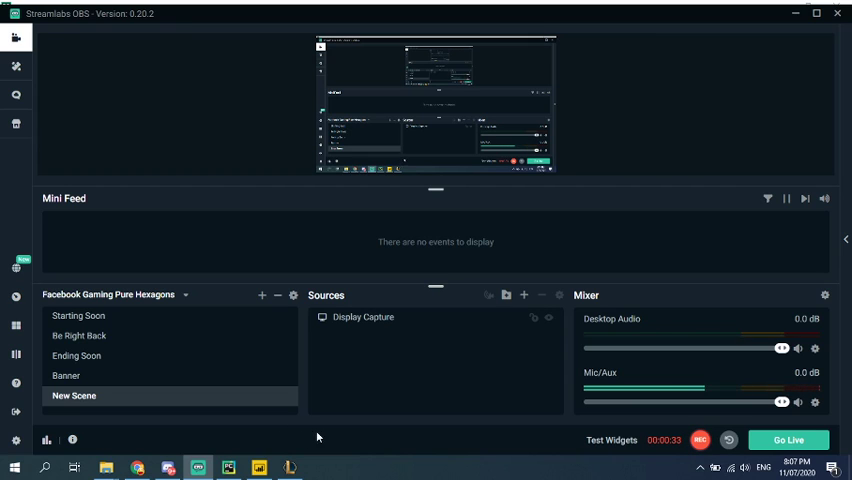
mouse_move(270, 448)
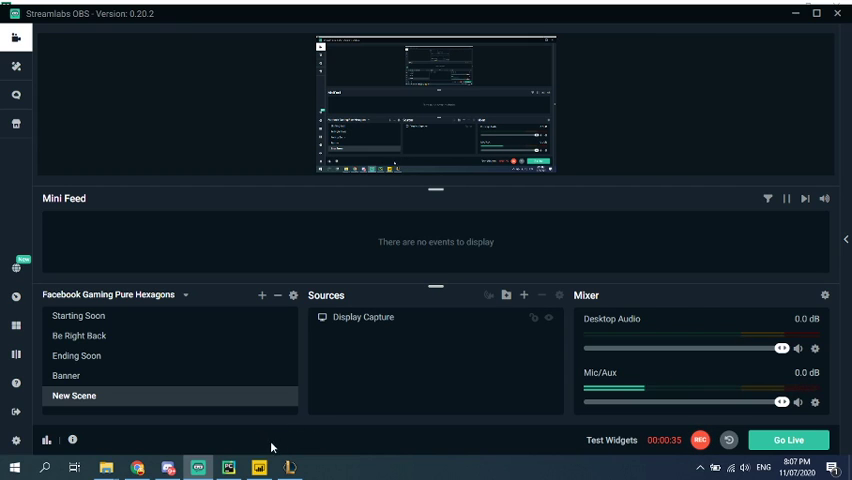
mouse_move(344, 444)
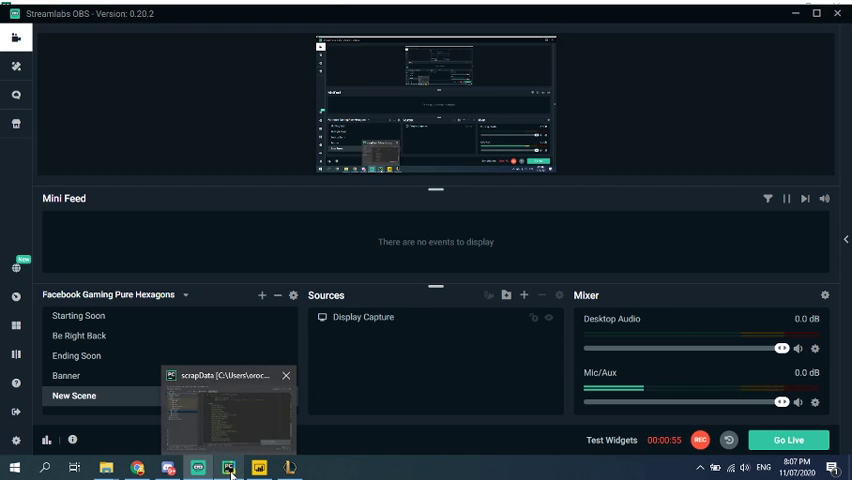
Bring up PyCharm and review the indeed.py scraping functions down to getdetails
click(228, 468)
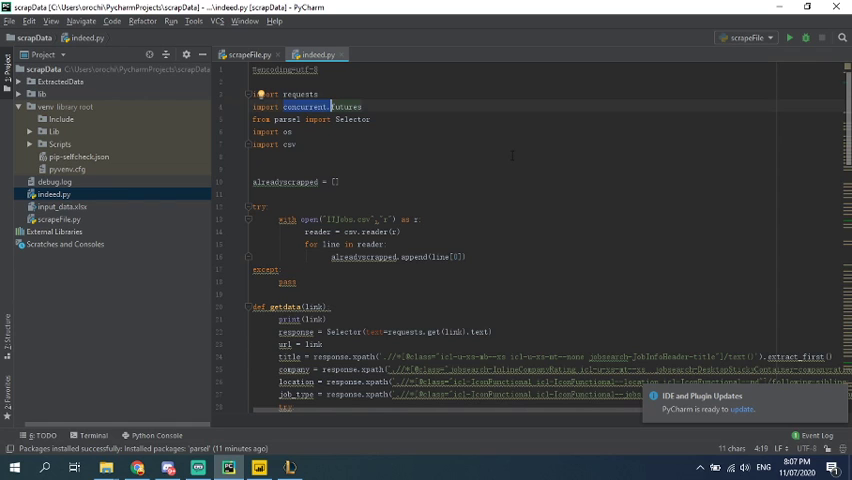
scroll(down, 3)
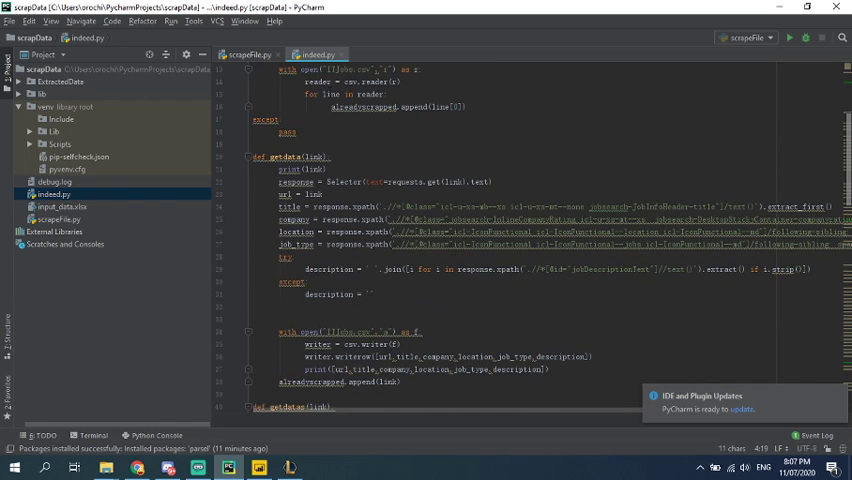
scroll(down, 3)
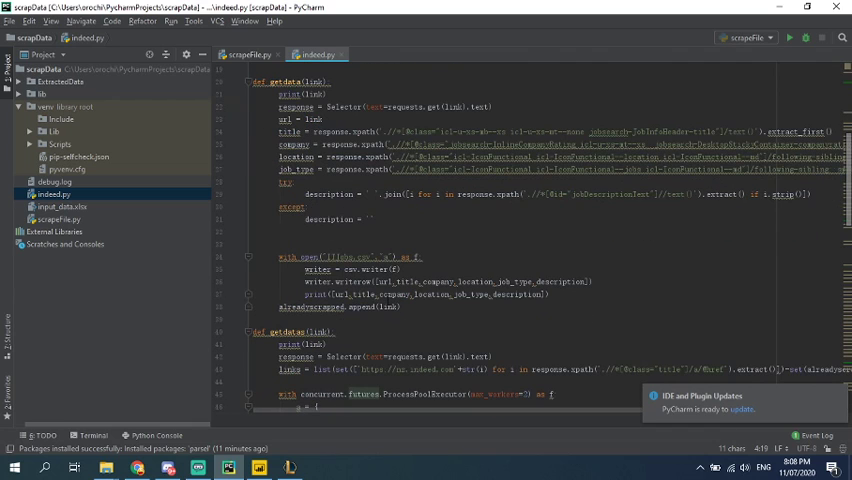
mouse_move(384, 308)
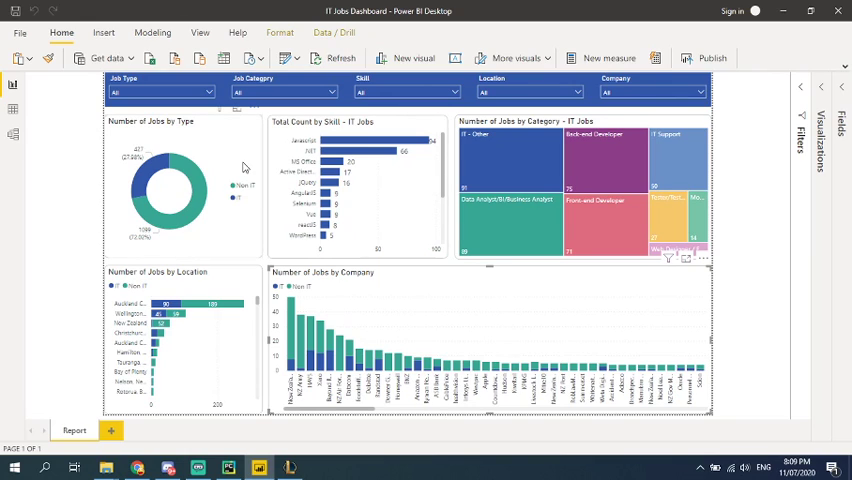
mouse_move(244, 168)
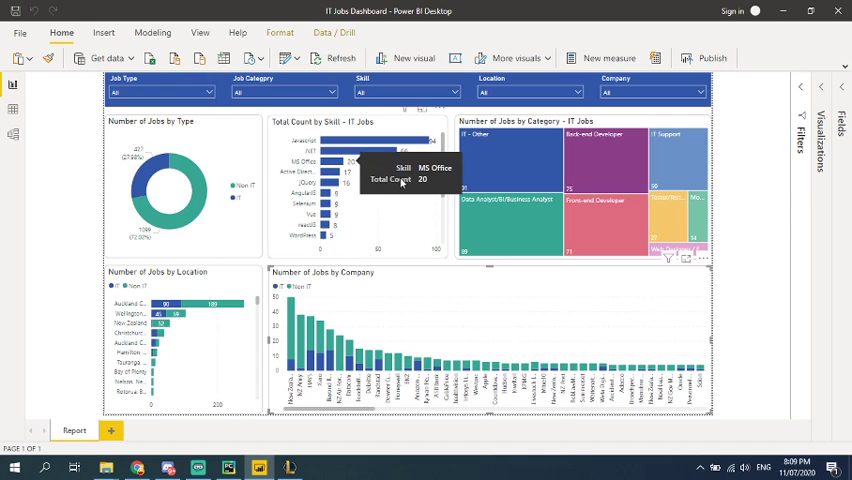
mouse_move(420, 200)
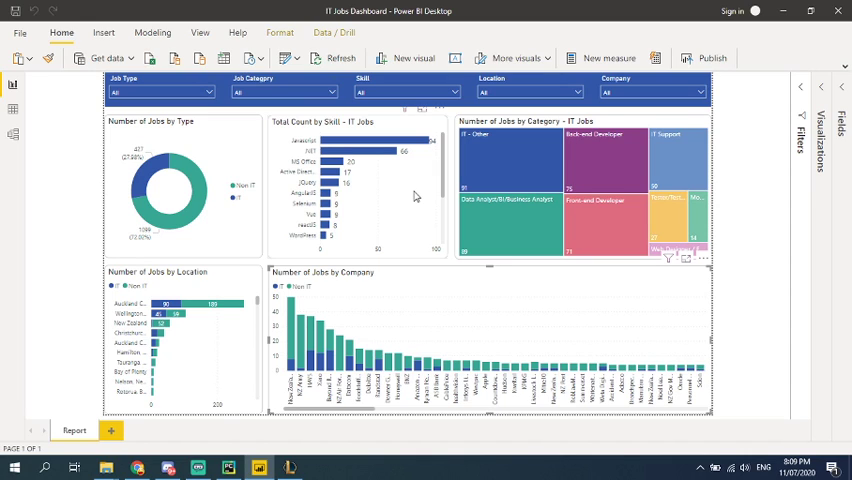
mouse_move(416, 196)
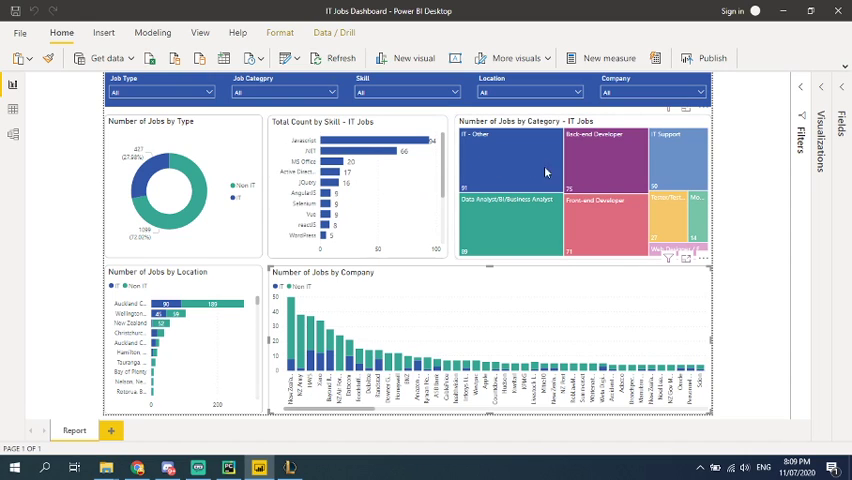
mouse_move(548, 202)
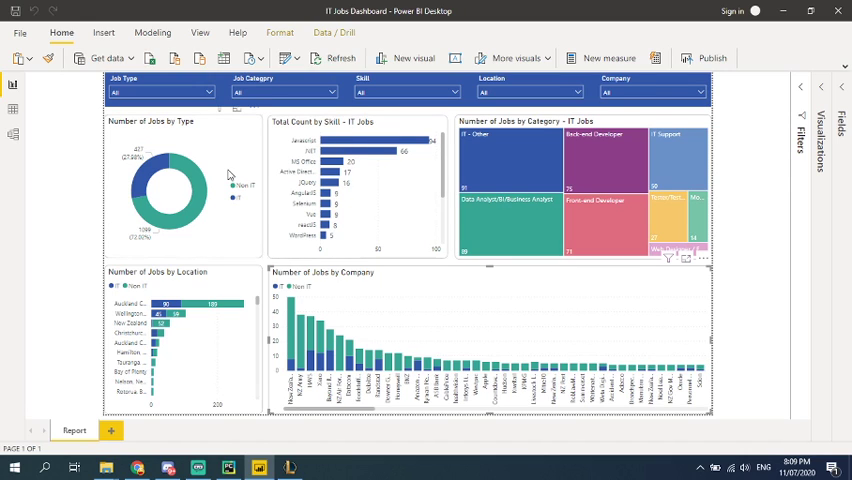
mouse_move(160, 212)
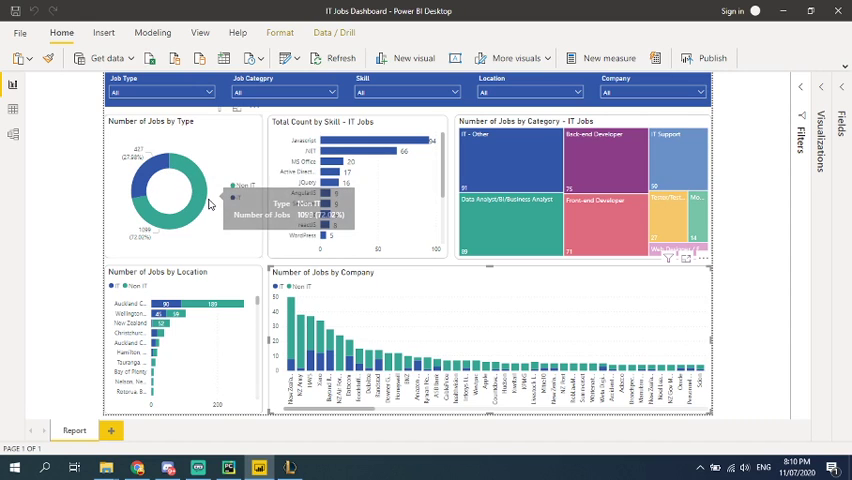
mouse_move(210, 186)
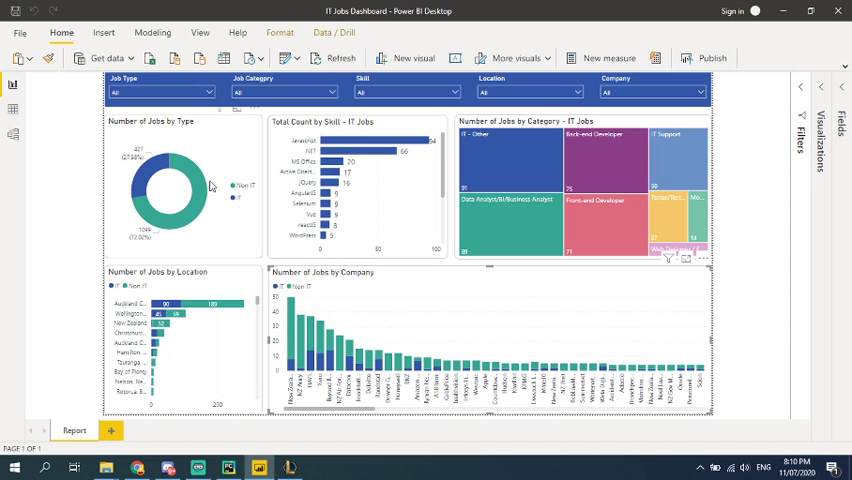
mouse_move(238, 204)
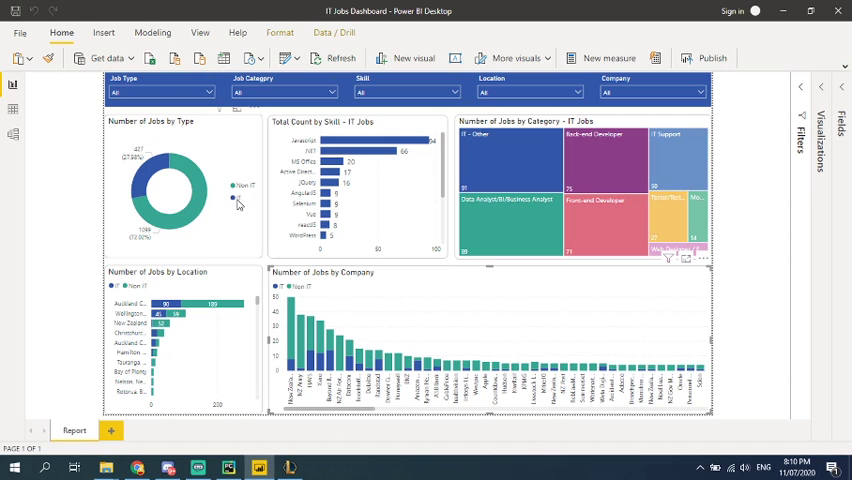
mouse_move(168, 196)
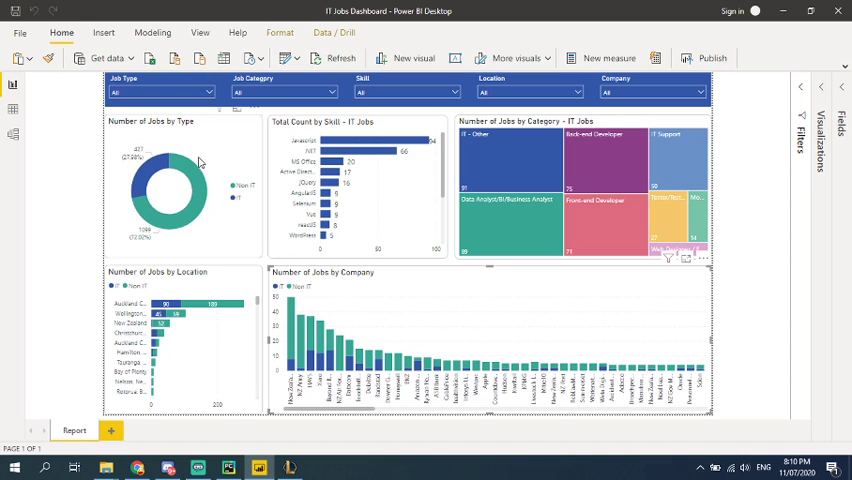
mouse_move(200, 162)
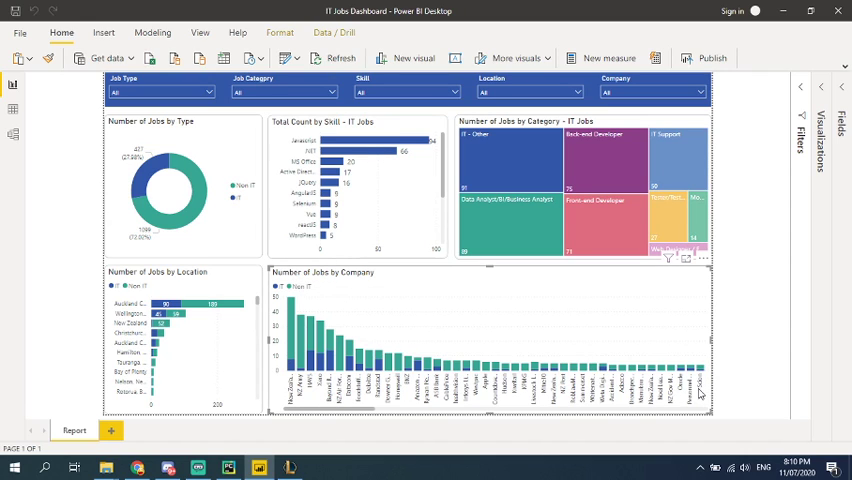
mouse_move(330, 296)
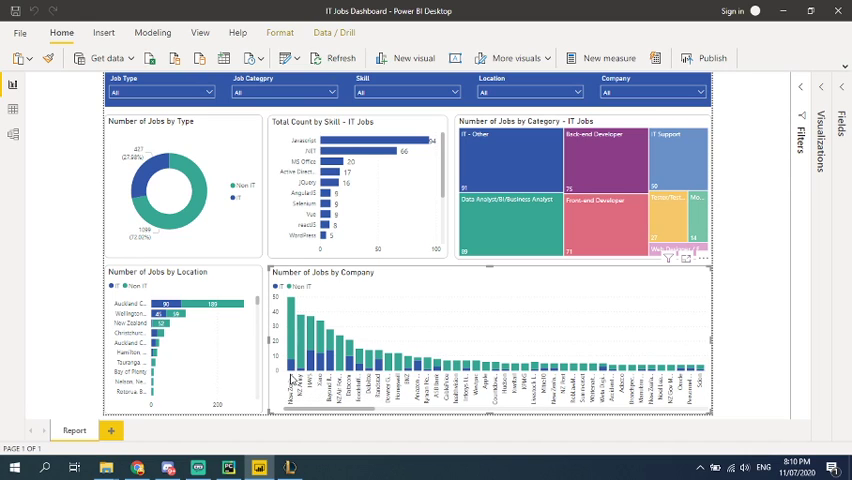
mouse_move(292, 296)
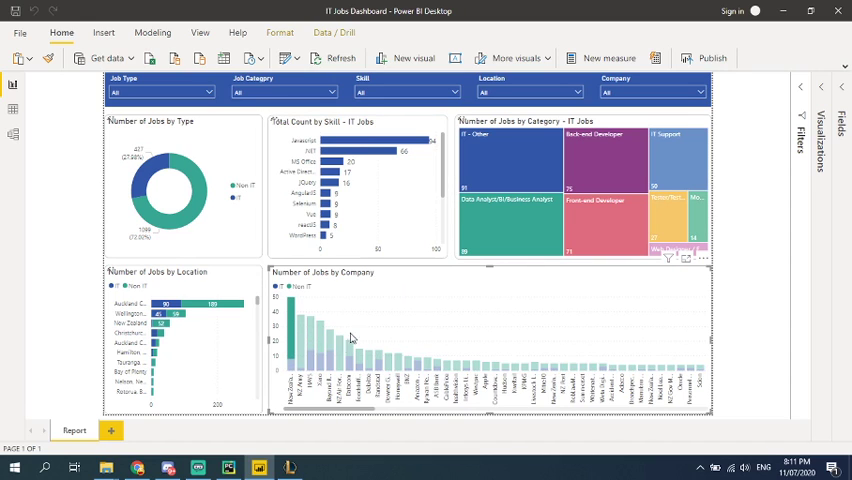
Cross-highlight the IT - Other category in the treemap, then clear it back to the unfiltered view
click(492, 156)
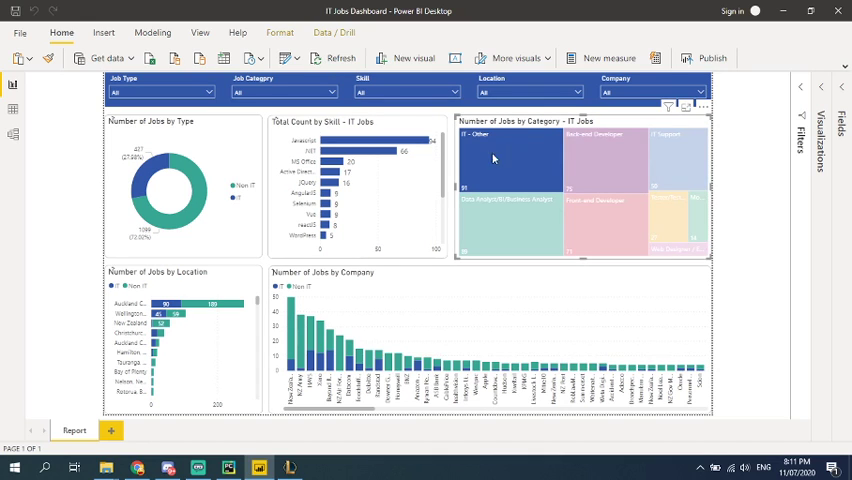
click(504, 170)
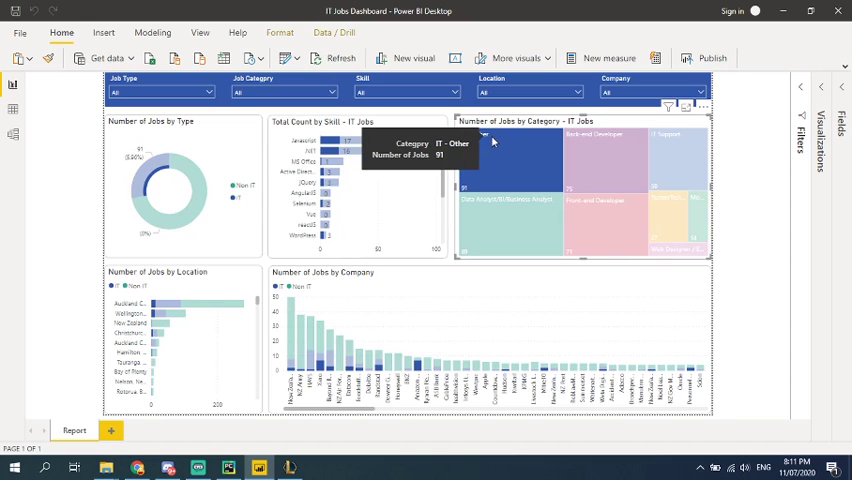
mouse_move(232, 214)
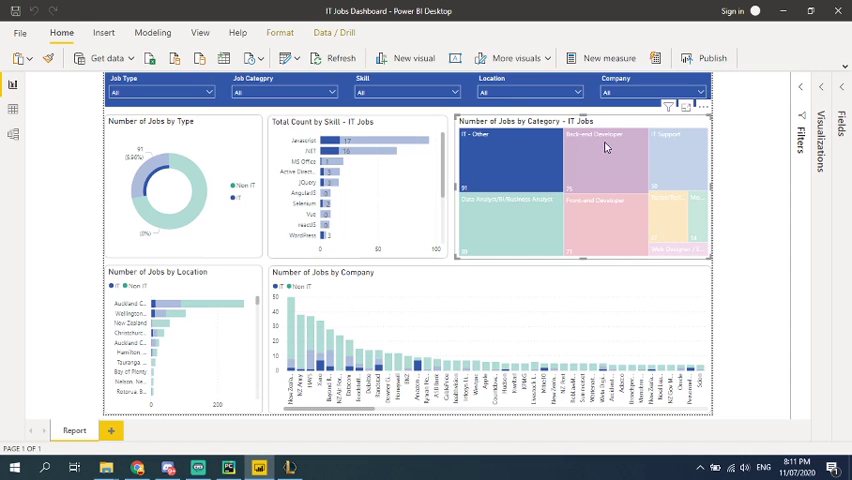
click(604, 148)
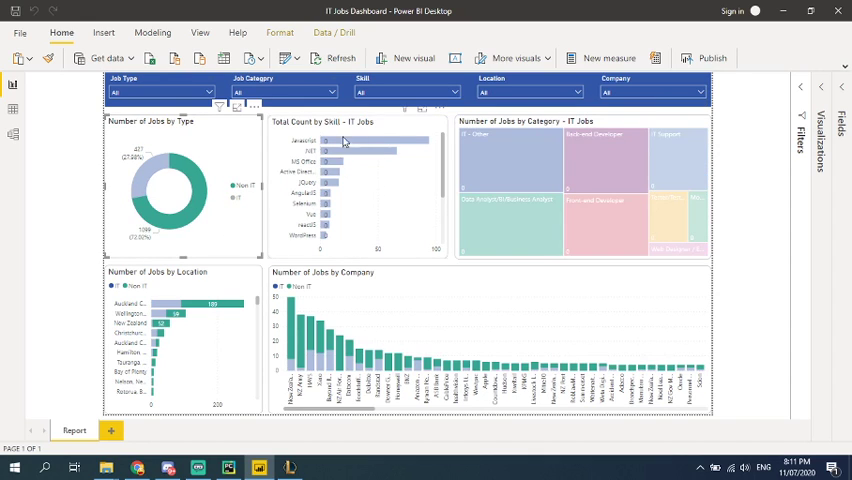
mouse_move(408, 172)
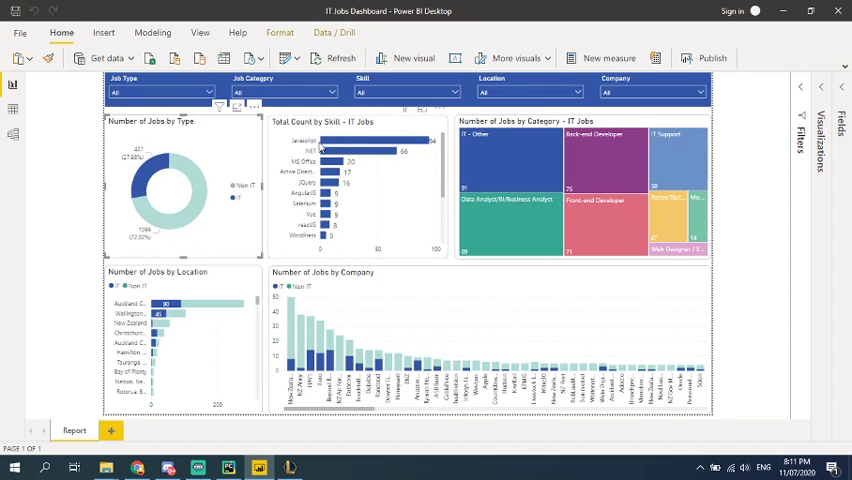
scroll(down, 3)
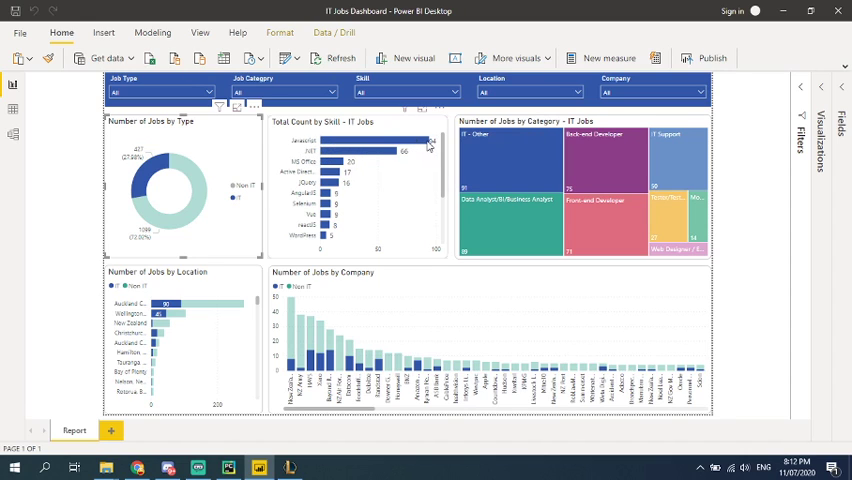
mouse_move(616, 196)
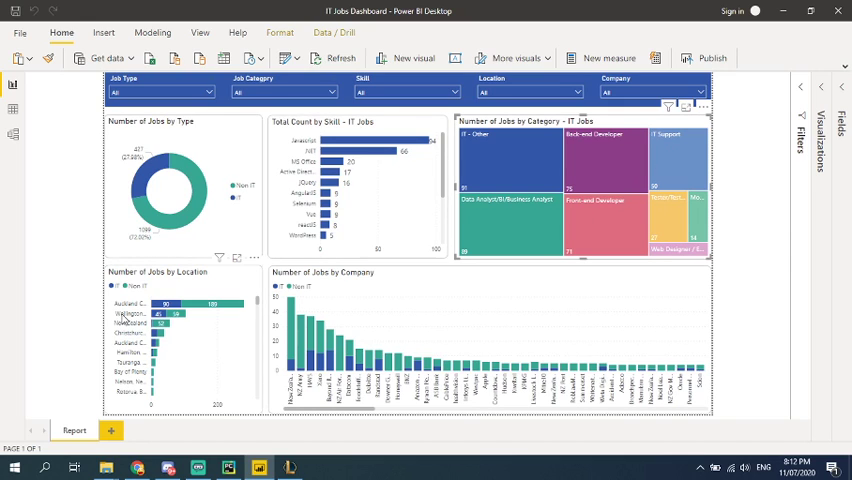
Highlight the top location bar, Auckland, cross-filtering the other charts
click(164, 304)
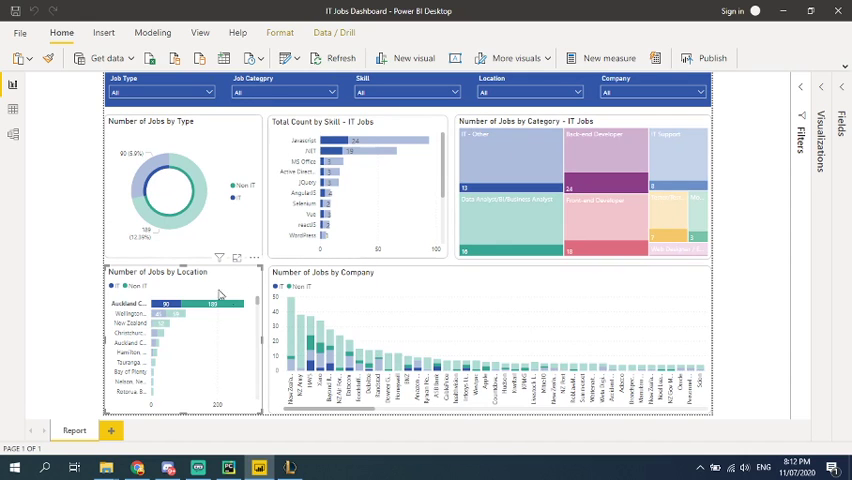
mouse_move(158, 184)
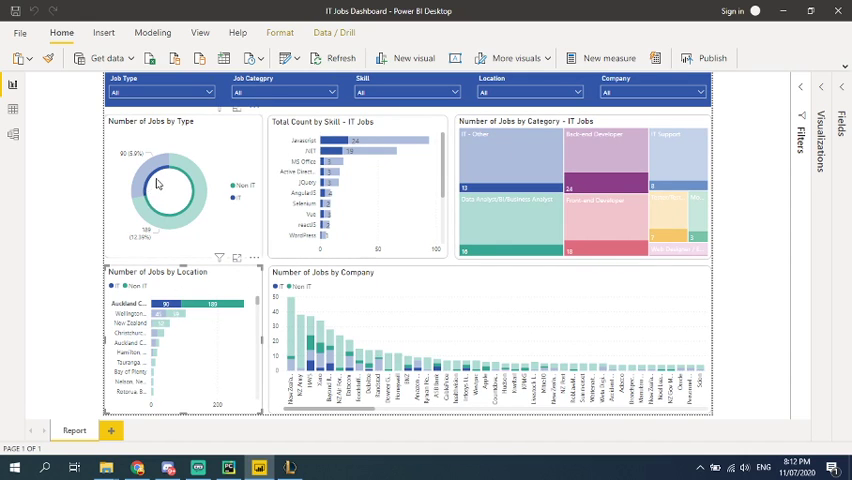
mouse_move(148, 196)
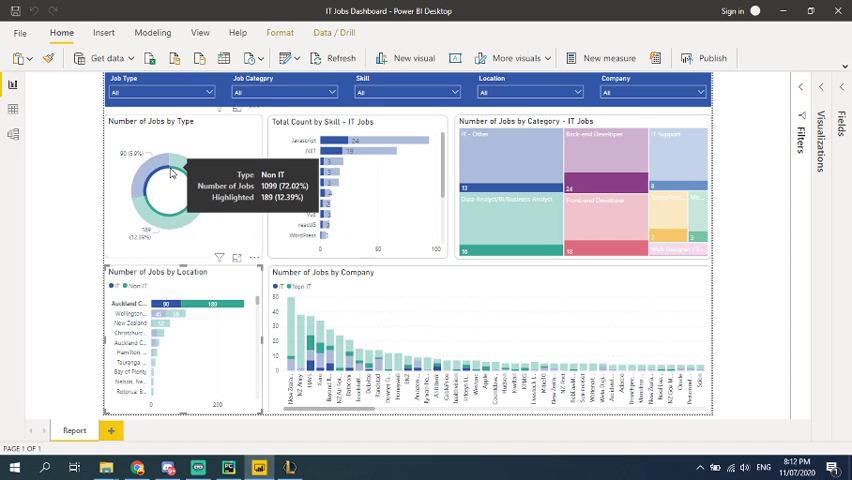
mouse_move(156, 212)
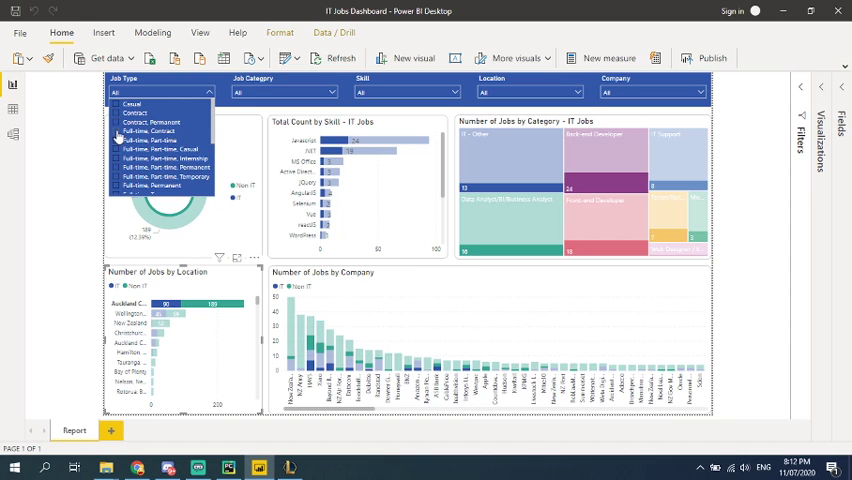
Dismiss the Job Type list without choosing, clearing the location highlight
click(160, 132)
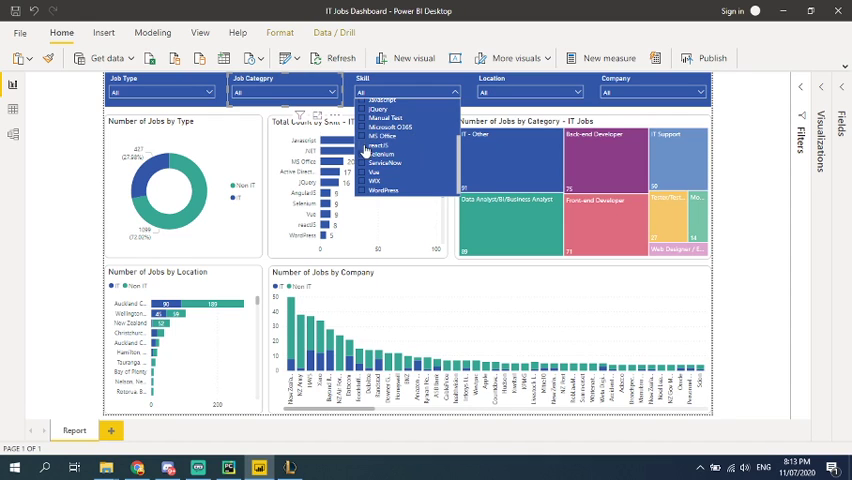
Filter the dashboard to the react.JS skill and view the single-bar skills chart
click(380, 144)
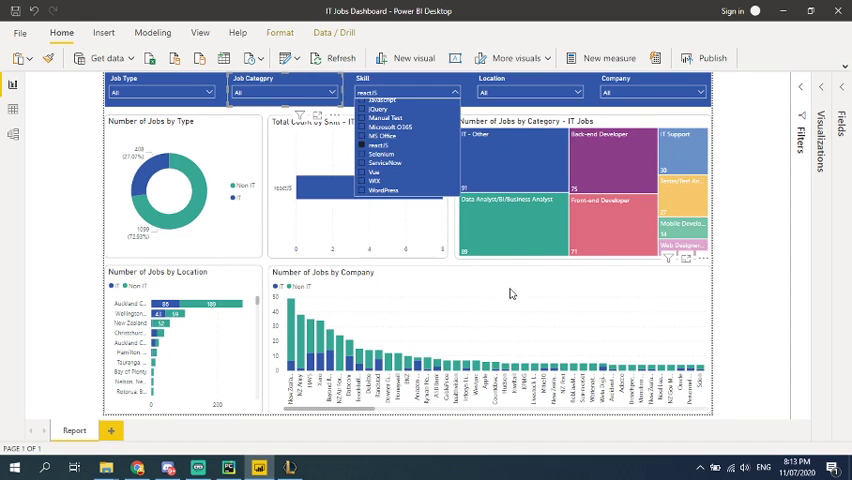
click(378, 144)
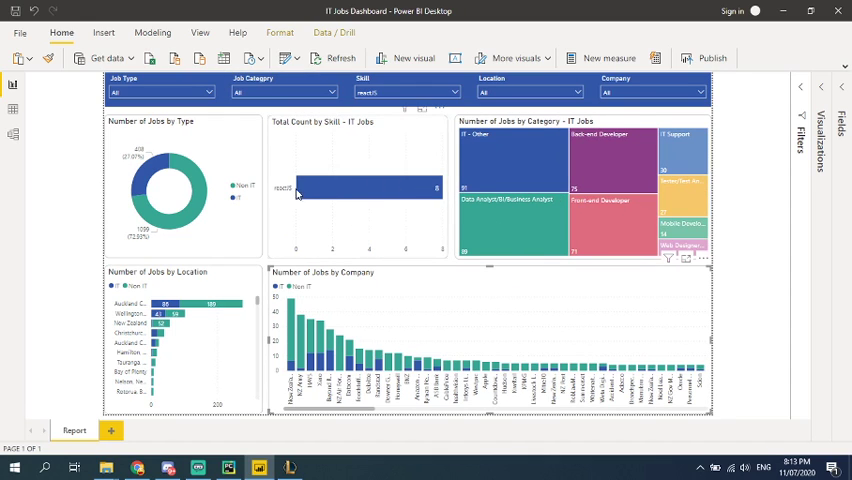
mouse_move(340, 192)
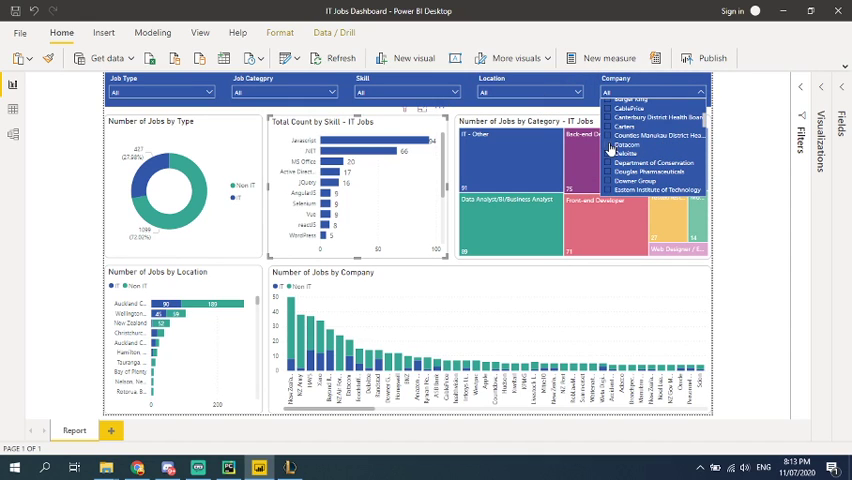
Filter the whole dashboard to the company Datacom
click(628, 144)
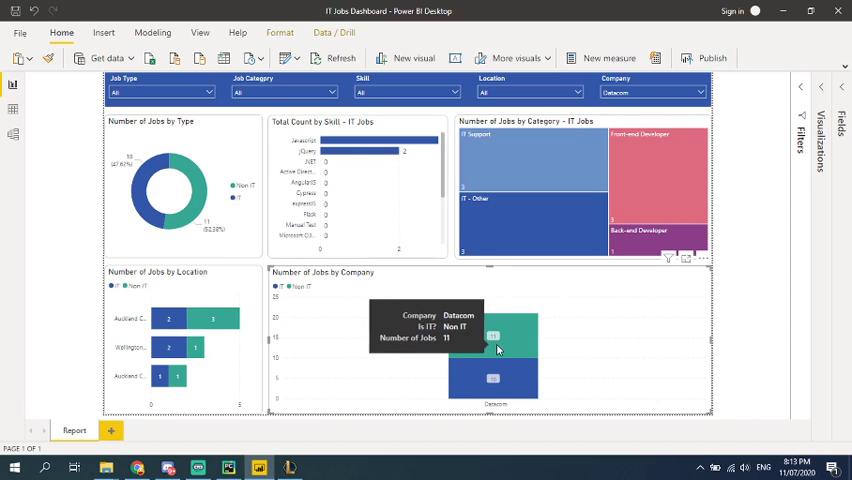
mouse_move(500, 380)
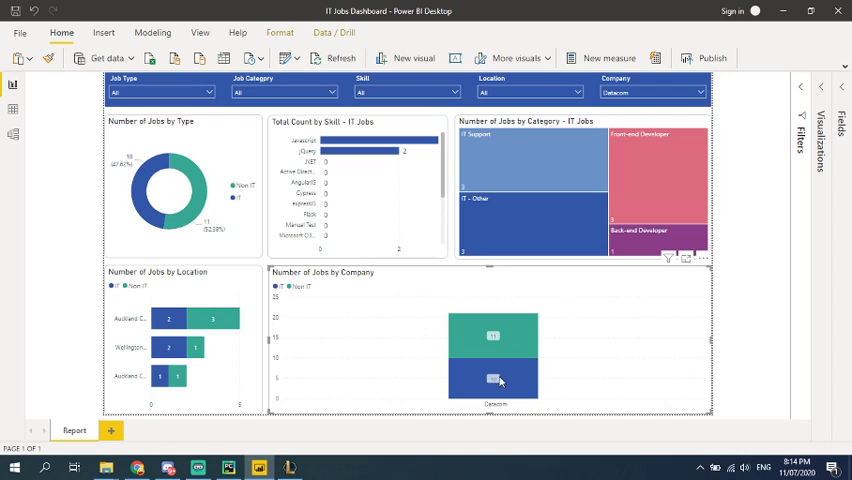
mouse_move(504, 334)
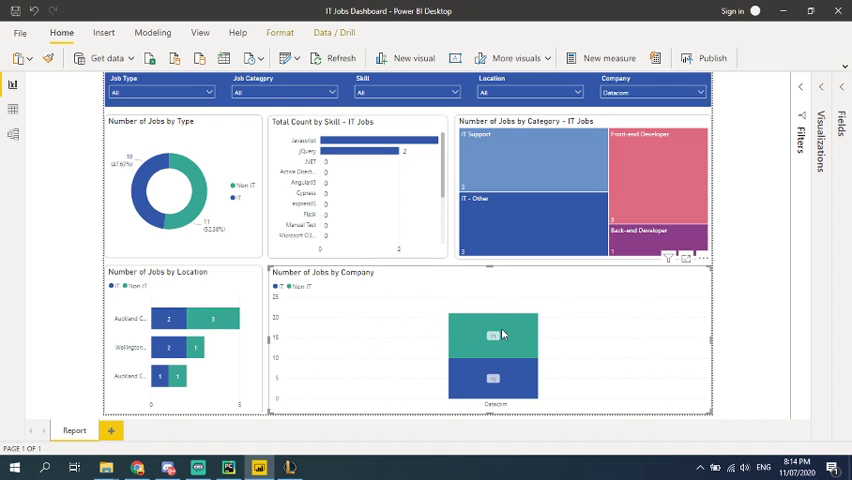
mouse_move(508, 220)
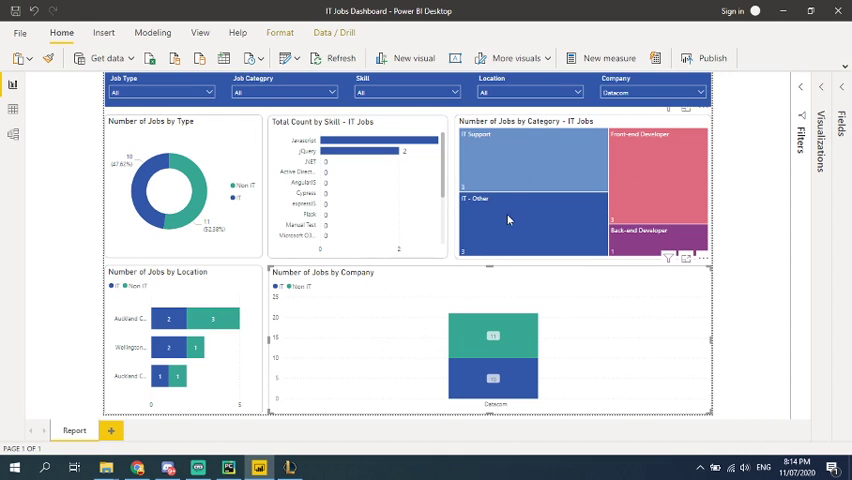
mouse_move(580, 240)
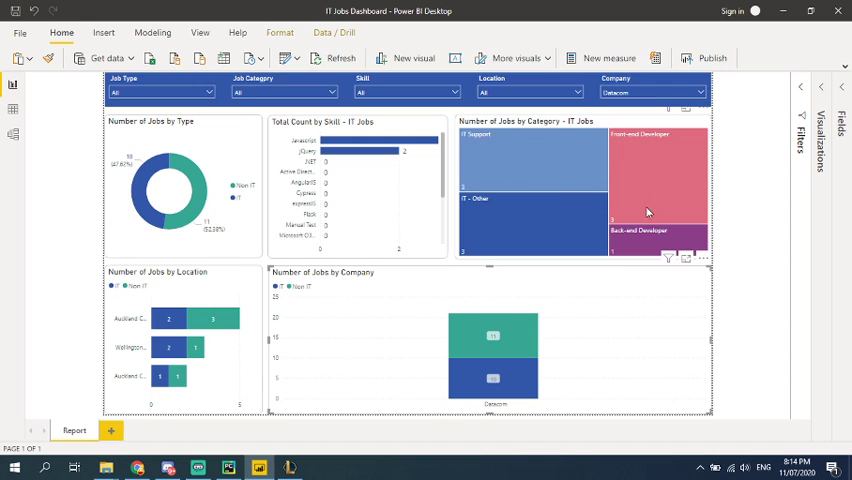
mouse_move(474, 236)
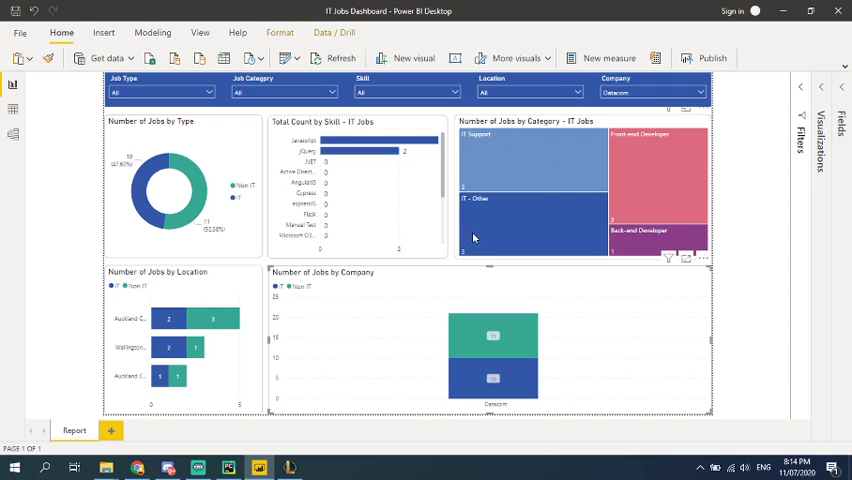
mouse_move(630, 248)
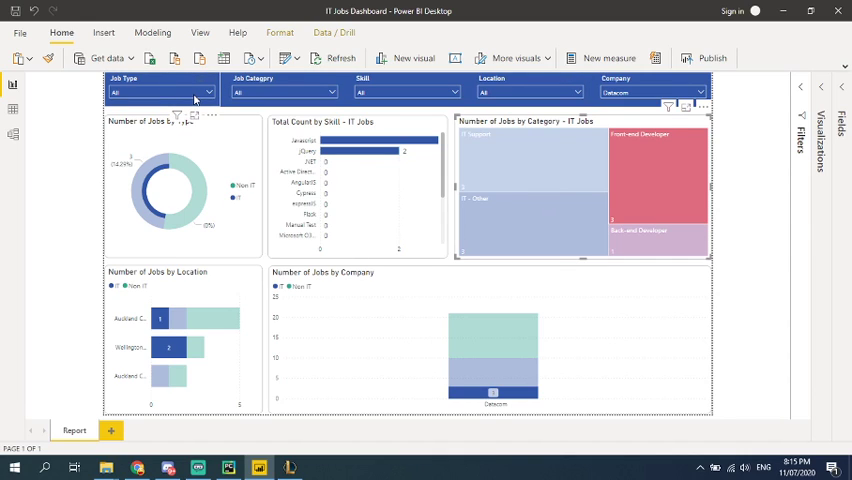
mouse_move(192, 100)
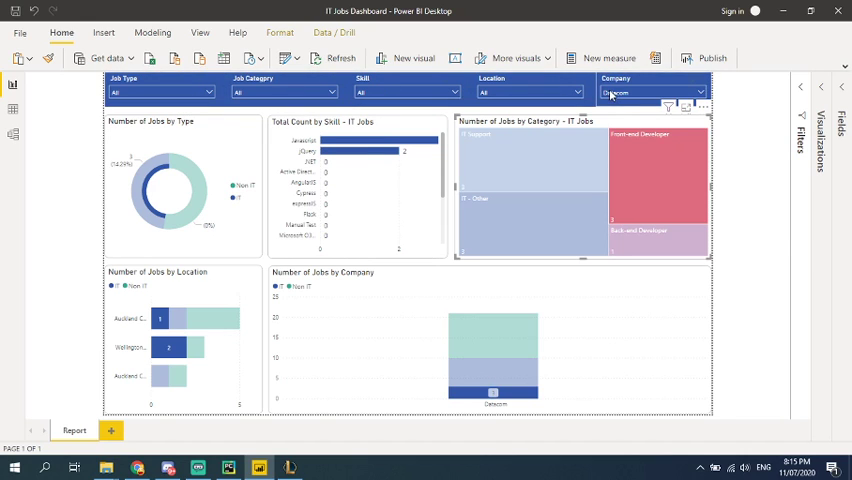
mouse_move(536, 112)
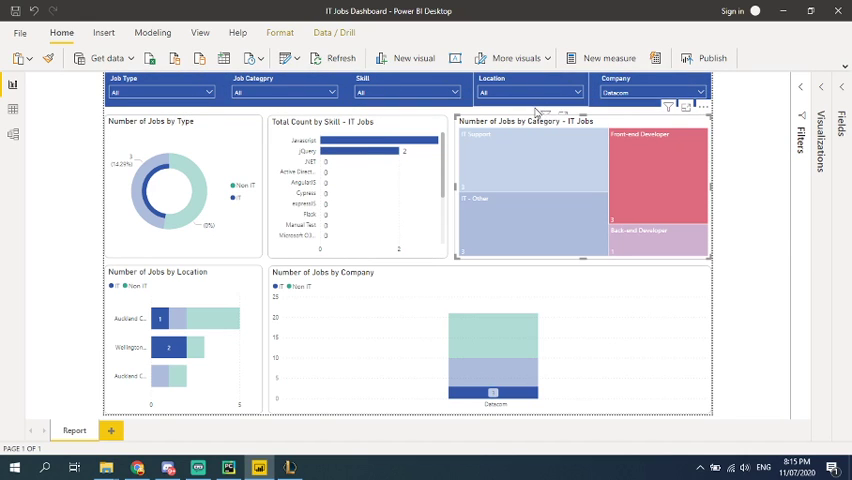